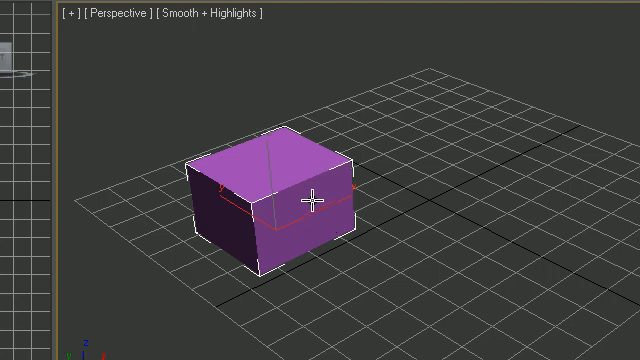
{"action": "mouse_move", "coordinate": [280, 206]}
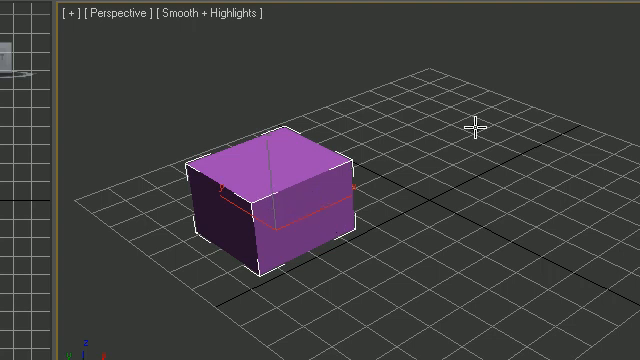
Bring up the Top viewport showing the purple box as a wireframe outline.
{"action": "left_click", "coordinate": [40, 28]}
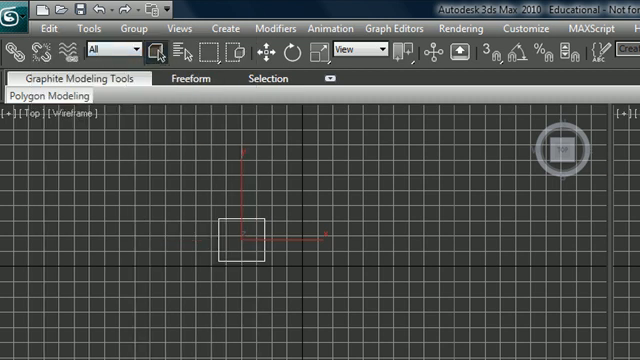
Clone the purple box as an independent Copy named Box02 beside the original.
{"action": "left_click", "coordinate": [40, 28]}
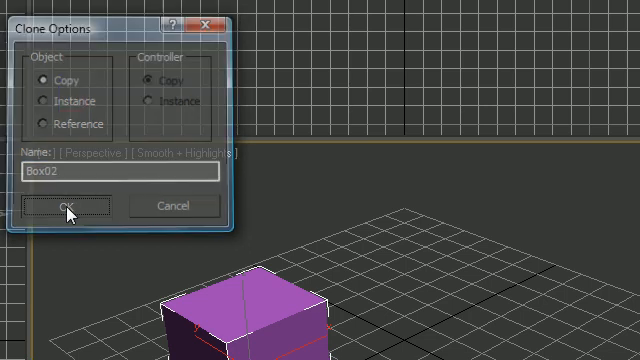
{"action": "left_click", "coordinate": [68, 204]}
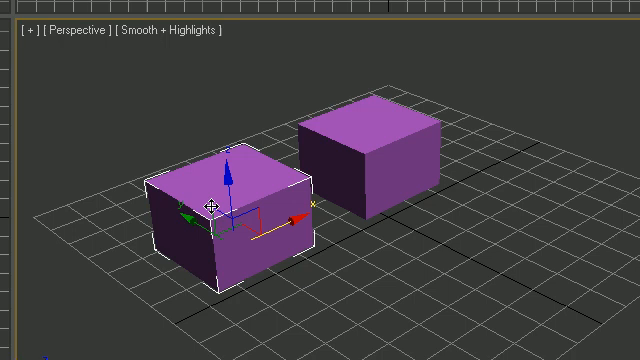
{"action": "mouse_move", "coordinate": [228, 234]}
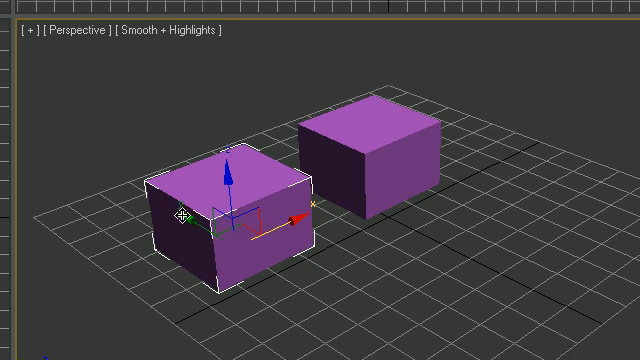
Shift-drag out a third clone, Box03, as an Instance linked to the selected box.
{"action": "left_click_drag", "start_coordinate": [224, 216], "coordinate": [336, 256]}
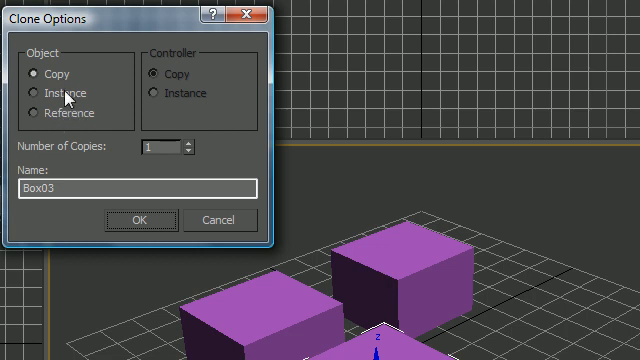
{"action": "mouse_move", "coordinate": [58, 84]}
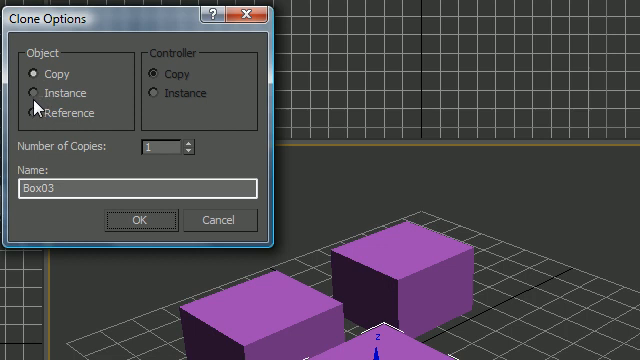
{"action": "left_click", "coordinate": [36, 94]}
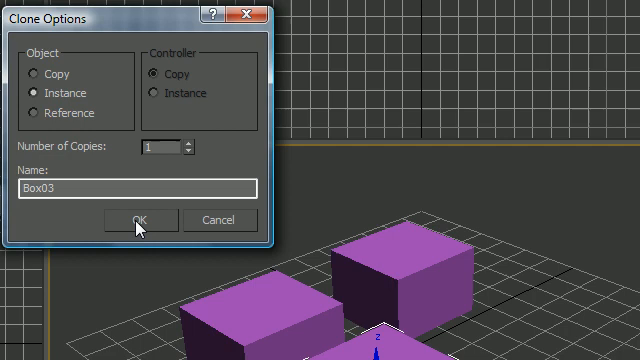
{"action": "left_click", "coordinate": [140, 220]}
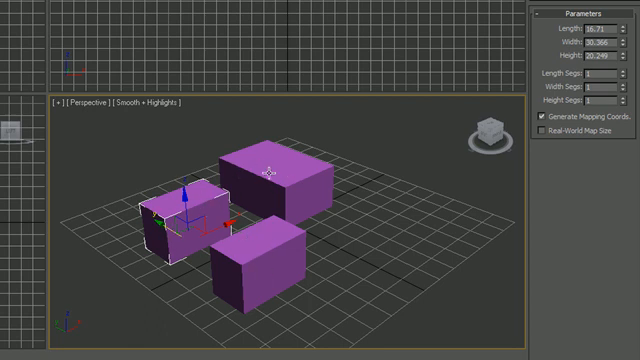
{"action": "mouse_move", "coordinate": [380, 198]}
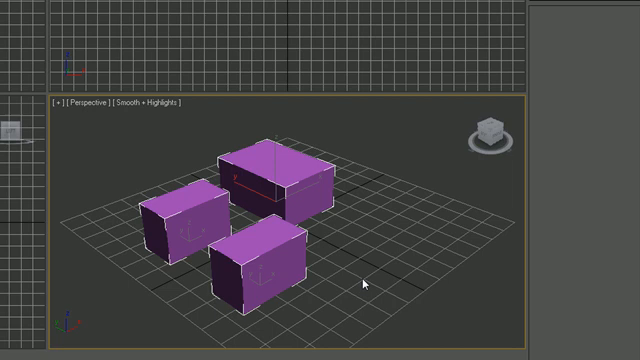
Delete the cloned boxes after editing the instanced box's Length, Width and Height.
{"action": "key", "text": "Delete"}
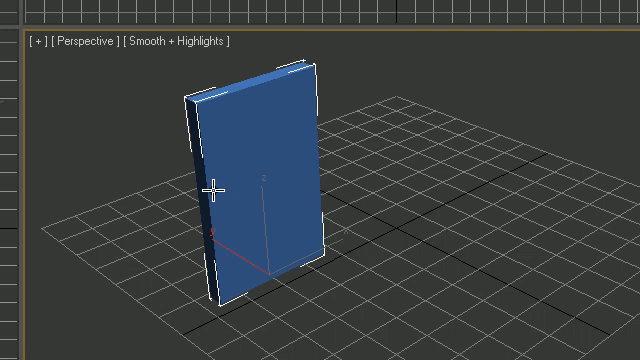
{"action": "mouse_move", "coordinate": [636, 90]}
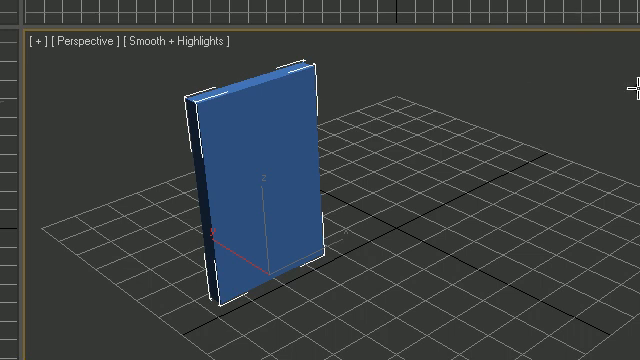
{"action": "mouse_move", "coordinate": [278, 312]}
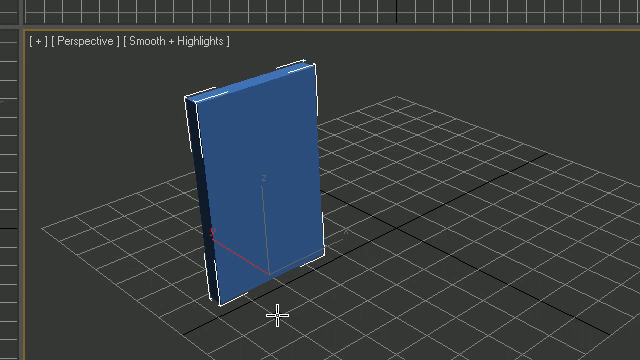
{"action": "mouse_move", "coordinate": [314, 212]}
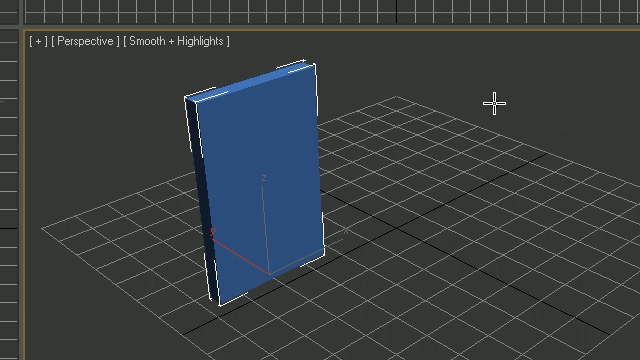
Maximize the Top viewport to show the tall thin blue box as a narrow outline.
{"action": "key", "text": "alt+w"}
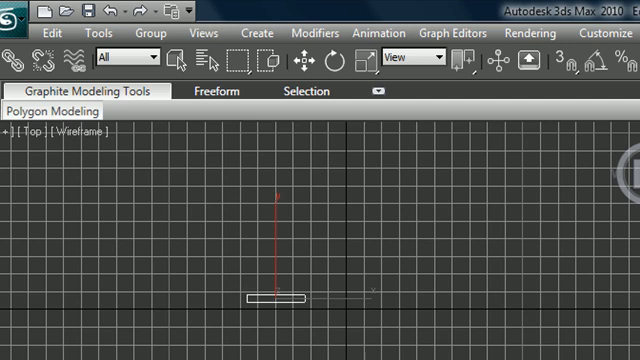
Bring up Tools > Array for the blue box with Type of Object set to Instance.
{"action": "left_click", "coordinate": [104, 32]}
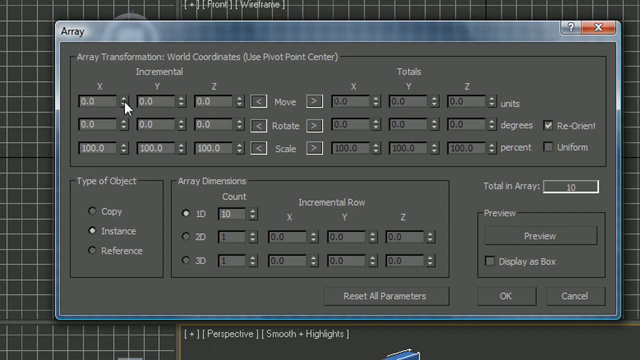
Set the incremental X Move to 10.0 units and the 1D Count to 5.
{"action": "type", "text": "10.0"}
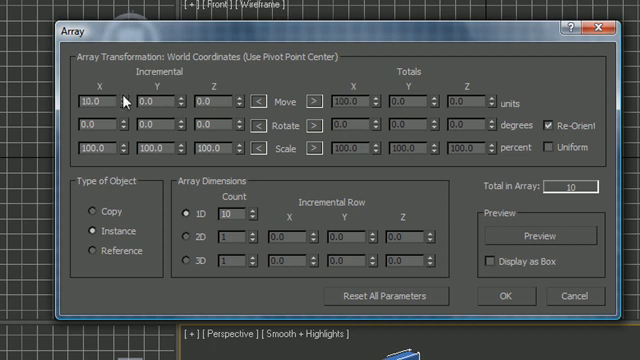
{"action": "mouse_move", "coordinate": [252, 212]}
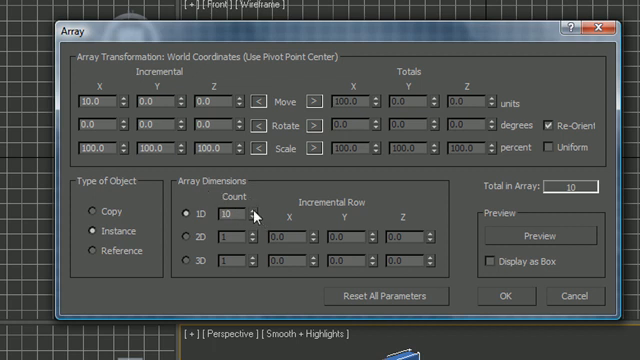
{"action": "type", "text": "5"}
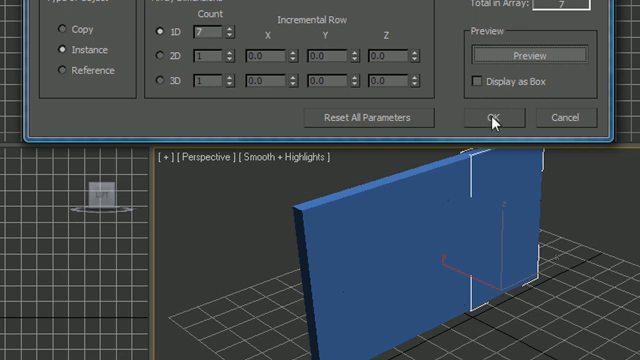
{"action": "mouse_move", "coordinate": [338, 228]}
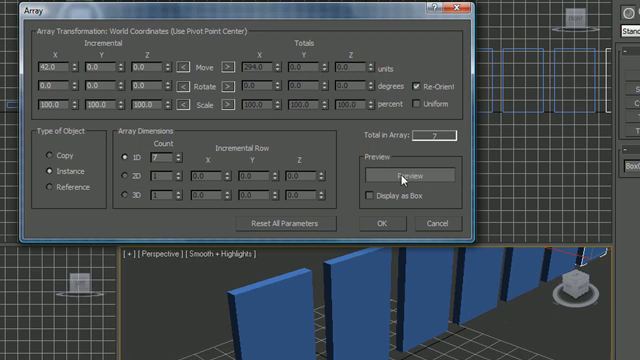
{"action": "mouse_move", "coordinate": [388, 222]}
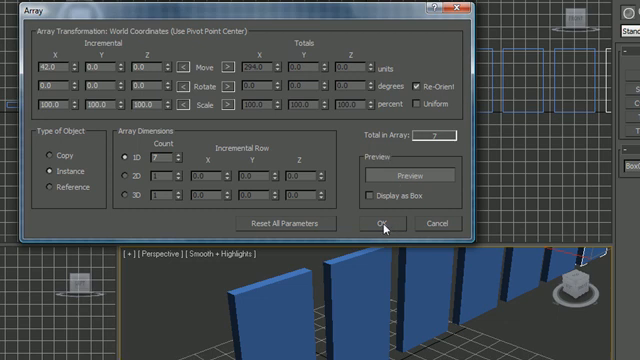
Confirm the Array dialog to create the row of seven evenly spaced box instances.
{"action": "left_click", "coordinate": [382, 224]}
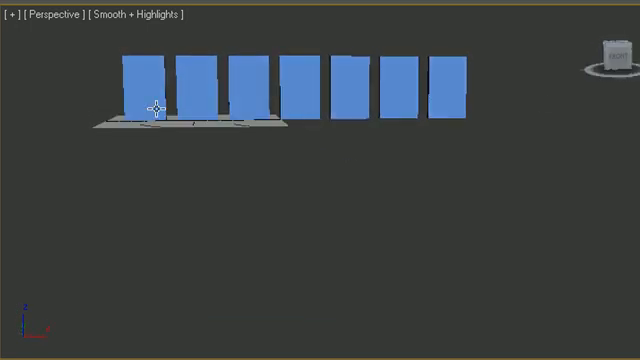
{"action": "mouse_move", "coordinate": [288, 120]}
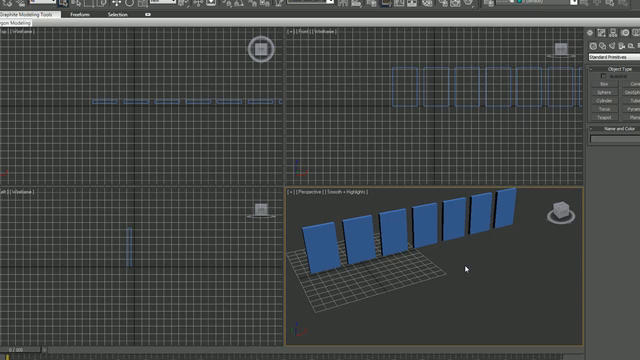
{"action": "mouse_move", "coordinate": [460, 268]}
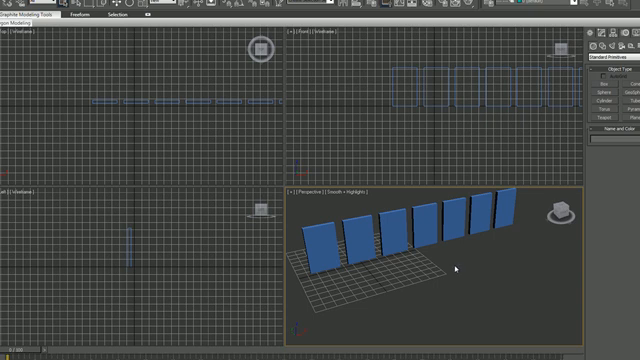